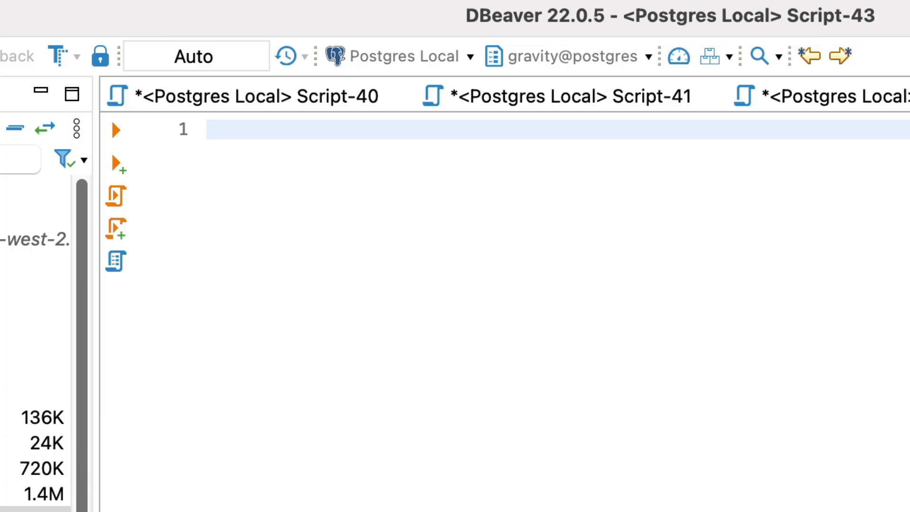
Step: Write SELECT * FROM book; in the empty SQL script against the gravity database
{"action": "type", "text": "SELECT *"}
{"action": "type", "text": "FROM book;"}
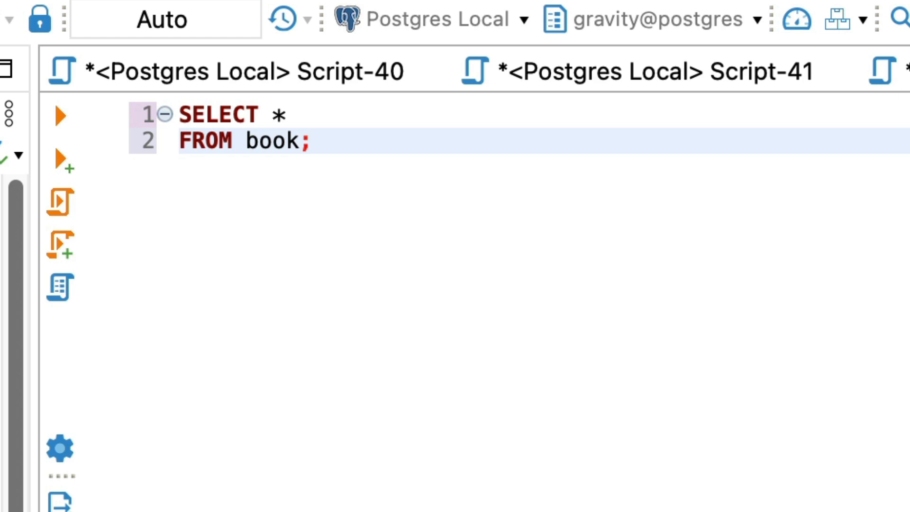
Step: Replace the asterisk with book columns book_id, title, isbn13, language_id, num_pages, publication_date
{"action": "left_click", "coordinate": [284, 113]}
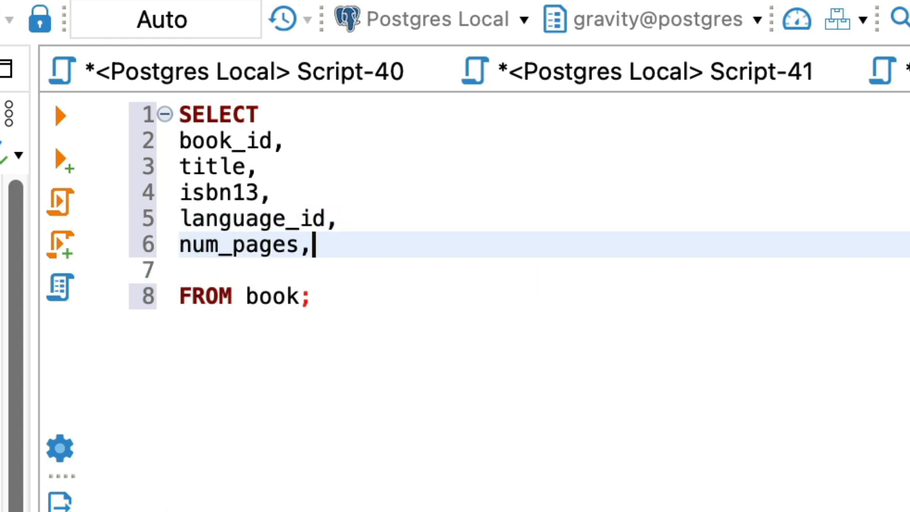
{"action": "type", "text": "publication_date,"}
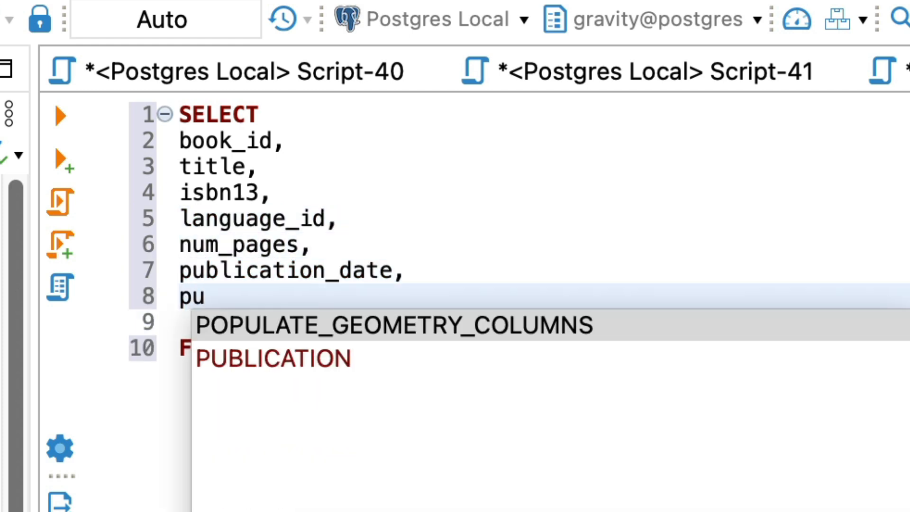